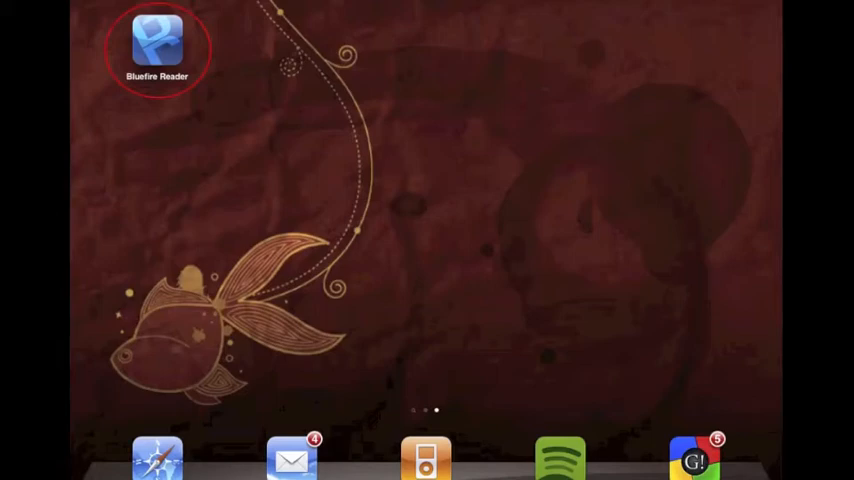
# - Go to the Outlander ebook page on booksonboard.com in Safari
pyautogui.click(156, 50)
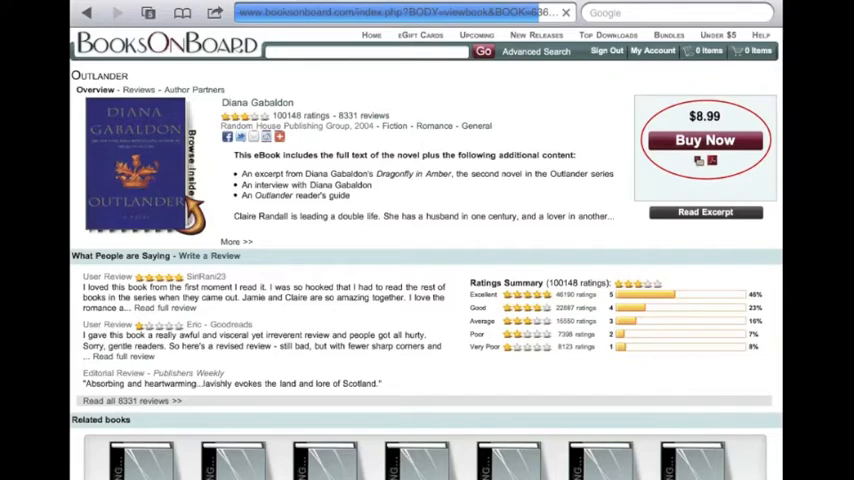
# - Buy Outlander in Adobe ePub format and view the shopping cart at checkout
pyautogui.click(704, 140)
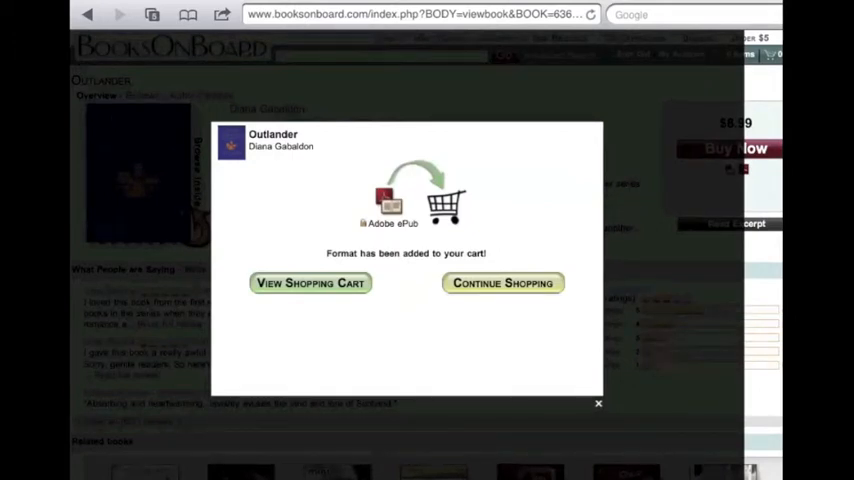
pyautogui.click(310, 284)
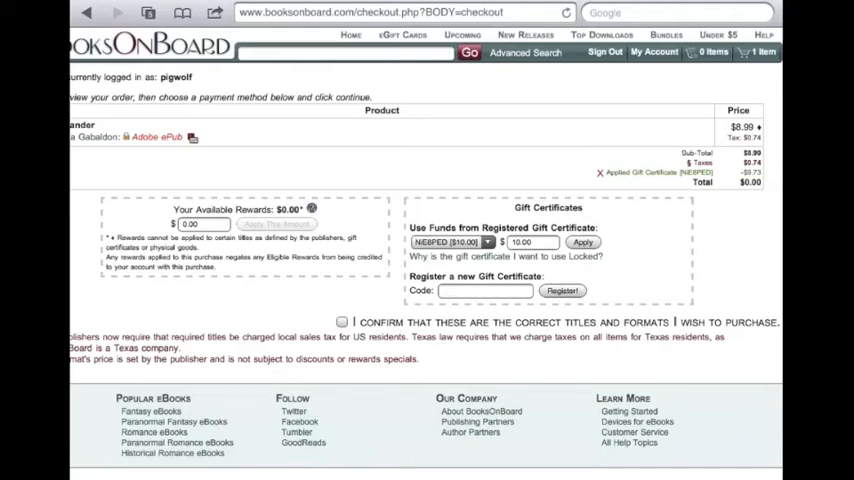
# - Confirm the titles and formats and approve the Outlander purchase transaction
pyautogui.click(342, 320)
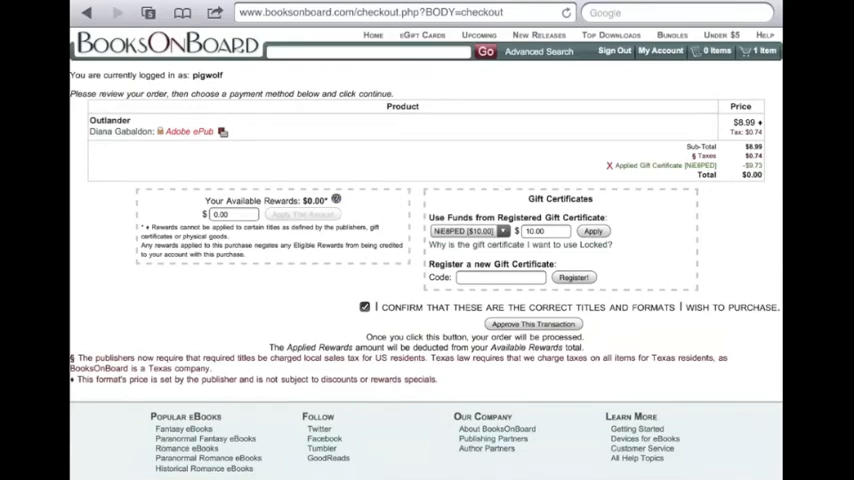
pyautogui.click(364, 308)
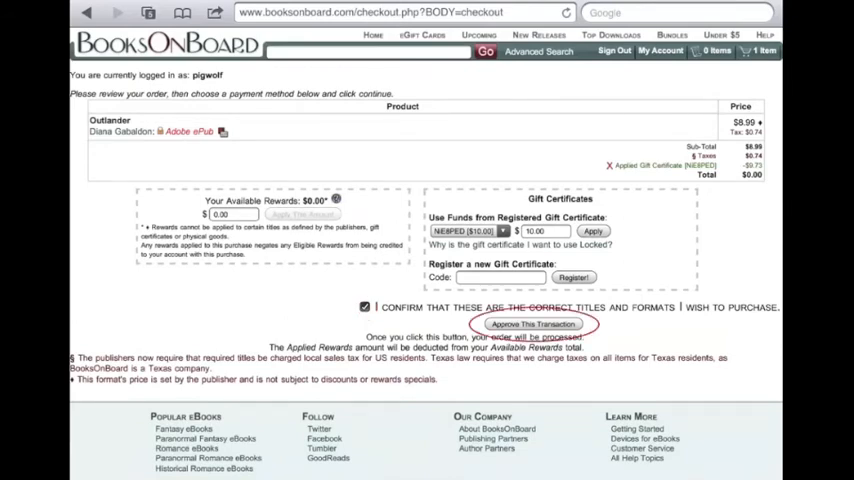
pyautogui.click(532, 324)
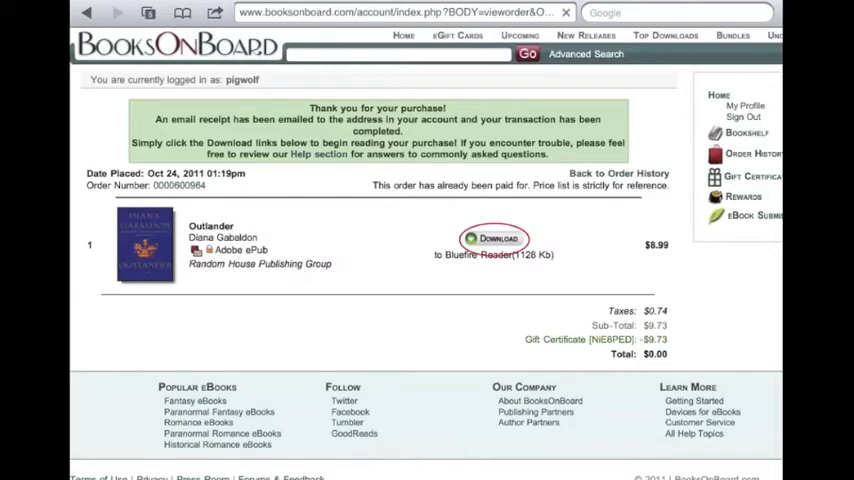
# - Download Outlander into the Bluefire Reader library and dismiss the success alert
pyautogui.click(492, 238)
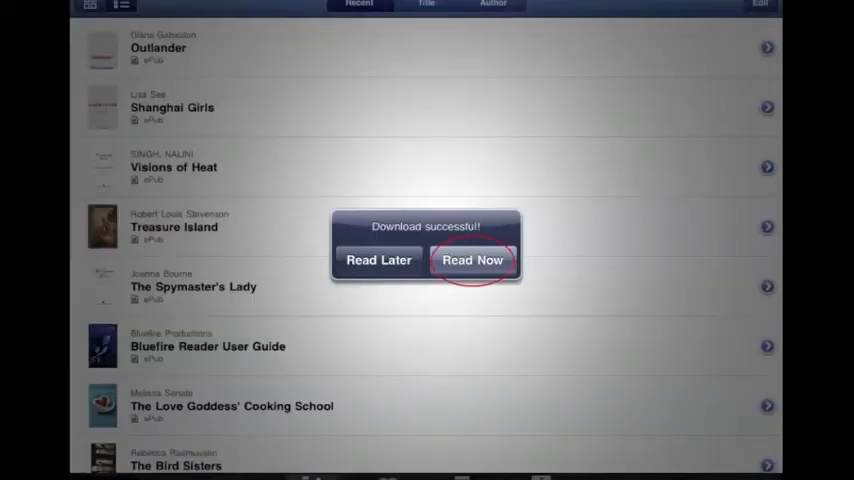
pyautogui.click(472, 260)
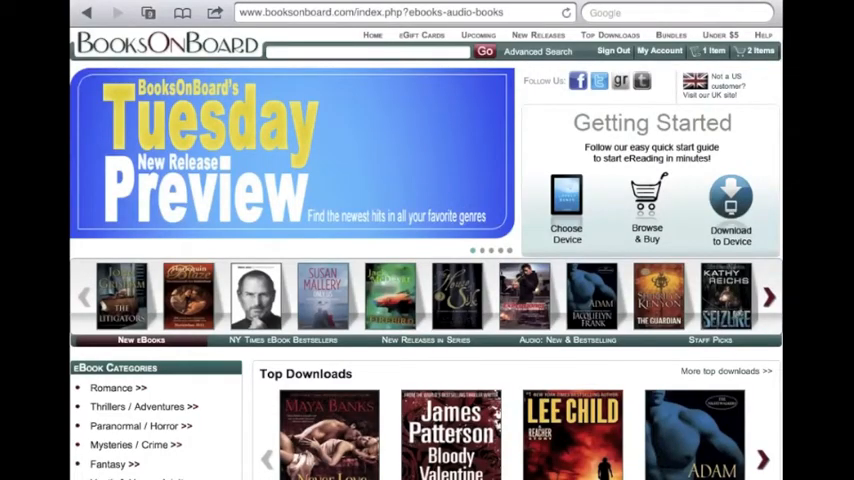
# - Visit My Account and the Bookshelf listing the Outlander order
pyautogui.click(660, 50)
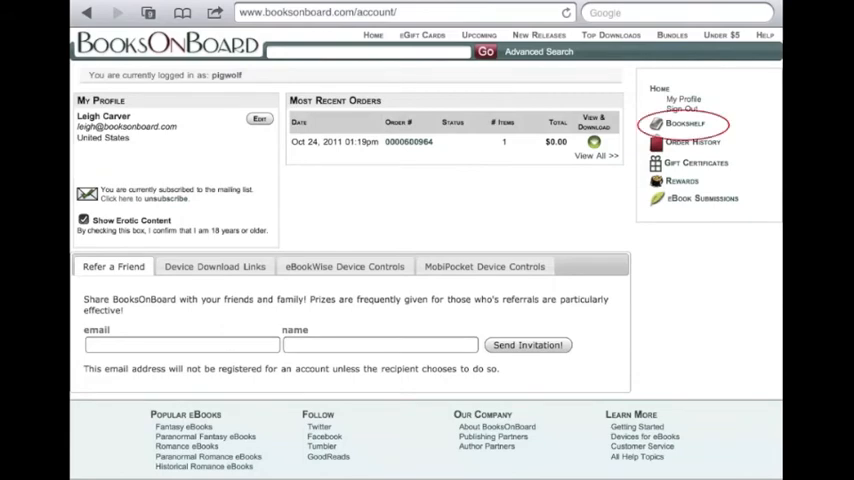
pyautogui.click(684, 122)
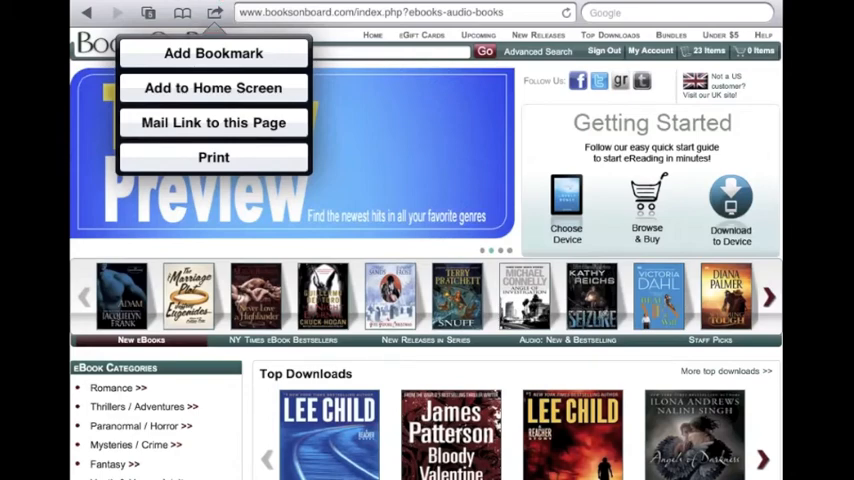
# - Add a BooksOnBoard shortcut icon, keeping the default name, to the iPad home screen
pyautogui.click(212, 88)
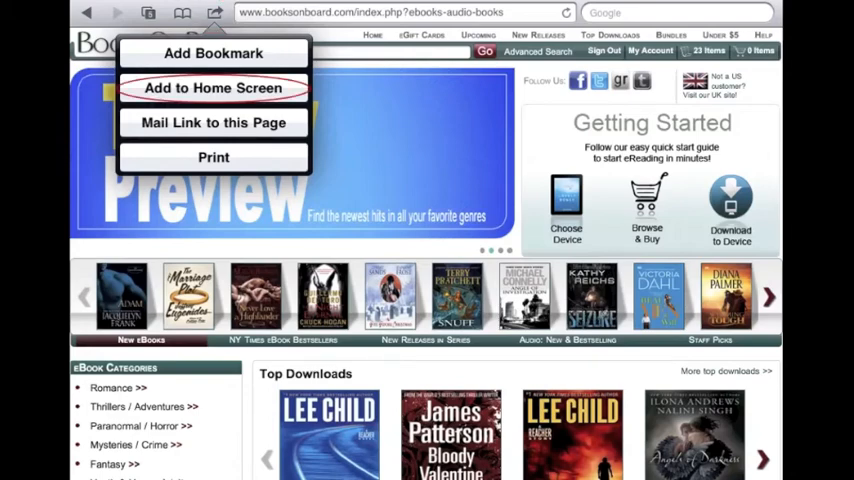
pyautogui.click(212, 88)
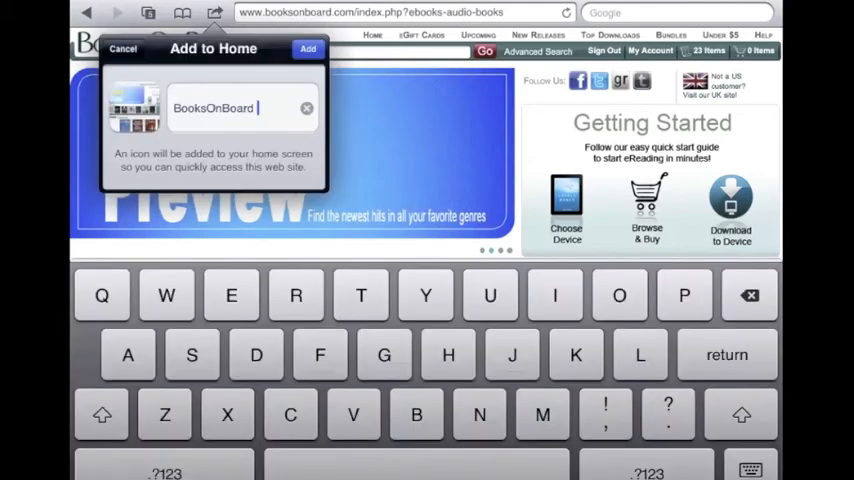
pyautogui.click(308, 48)
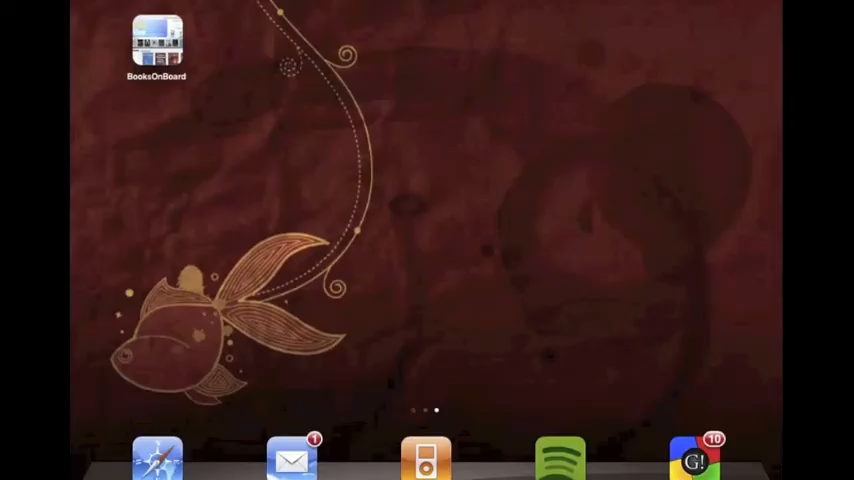